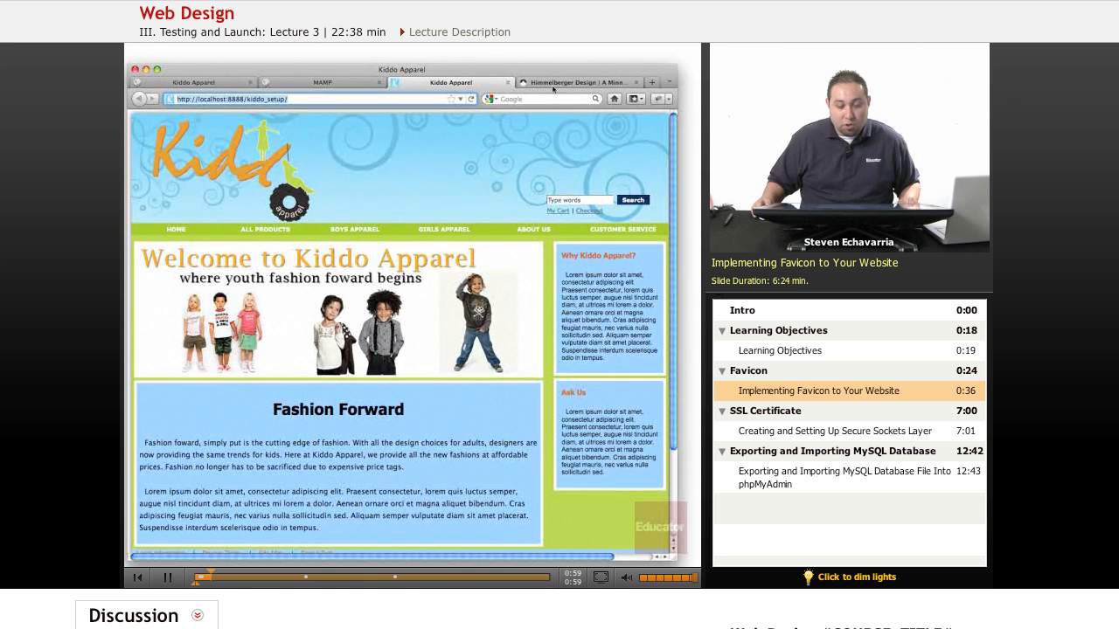
pyautogui.moveTo(576, 82)
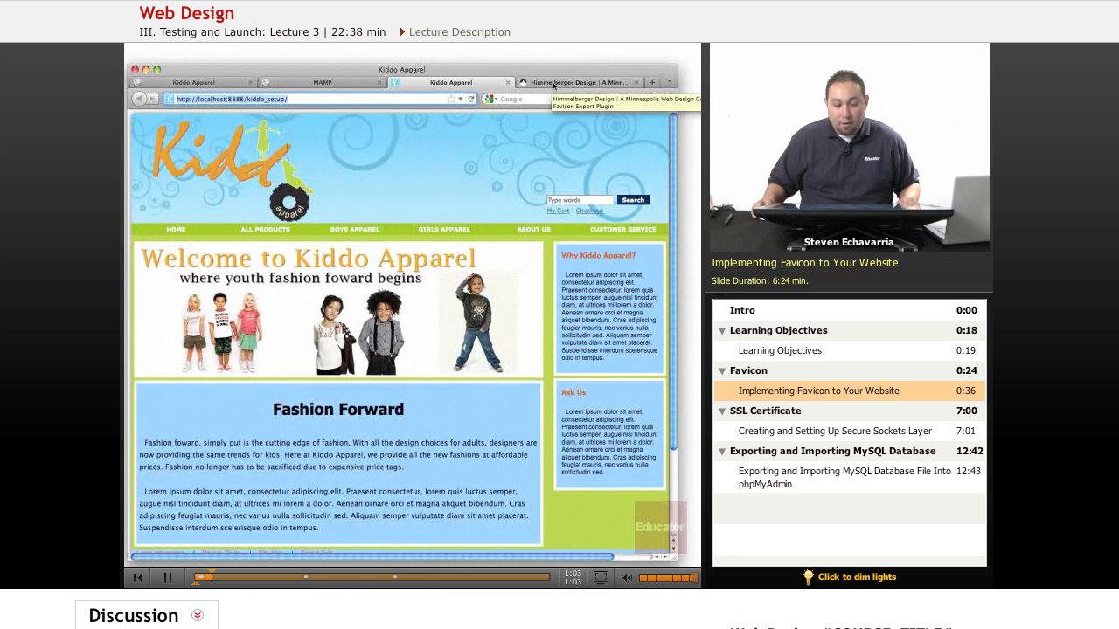
# - Switch to the Himmelberger Design tab showing the Photoshop CS4 FavIcon Export Plugin post
pyautogui.click(582, 83)
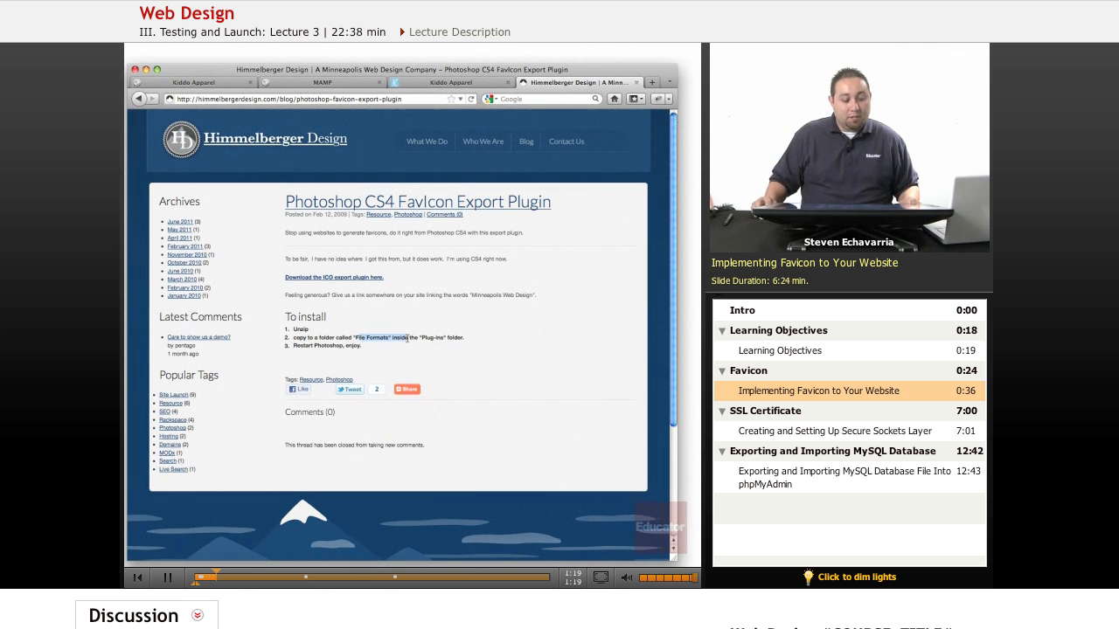
pyautogui.moveTo(491, 343)
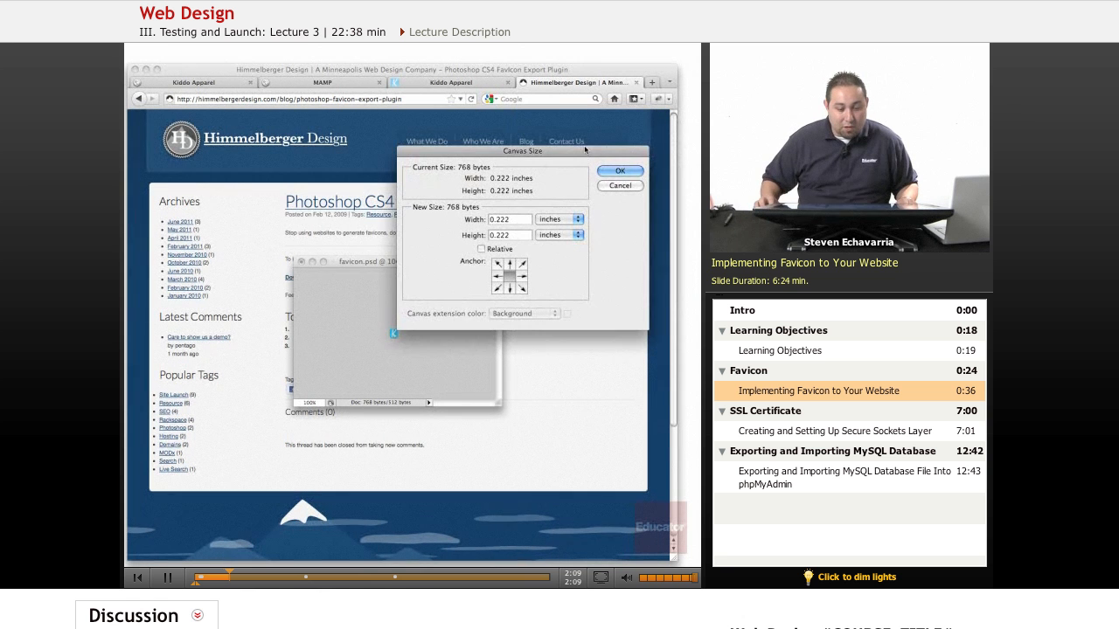
# - Set the favicon.psd canvas size to 16 × 16 pixels
pyautogui.click(577, 218)
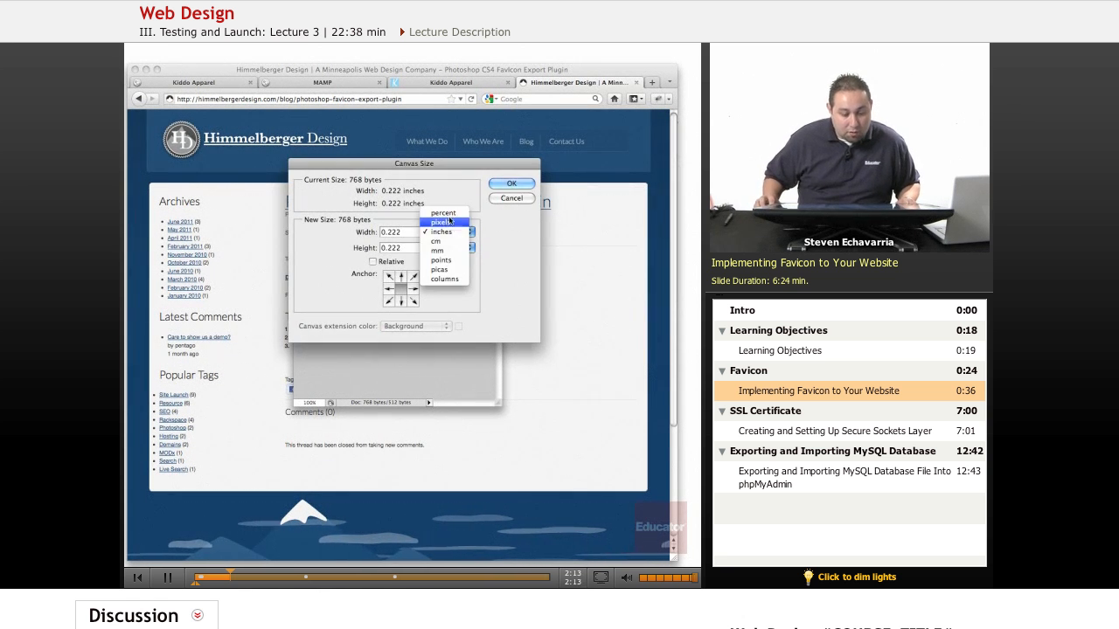
pyautogui.click(440, 222)
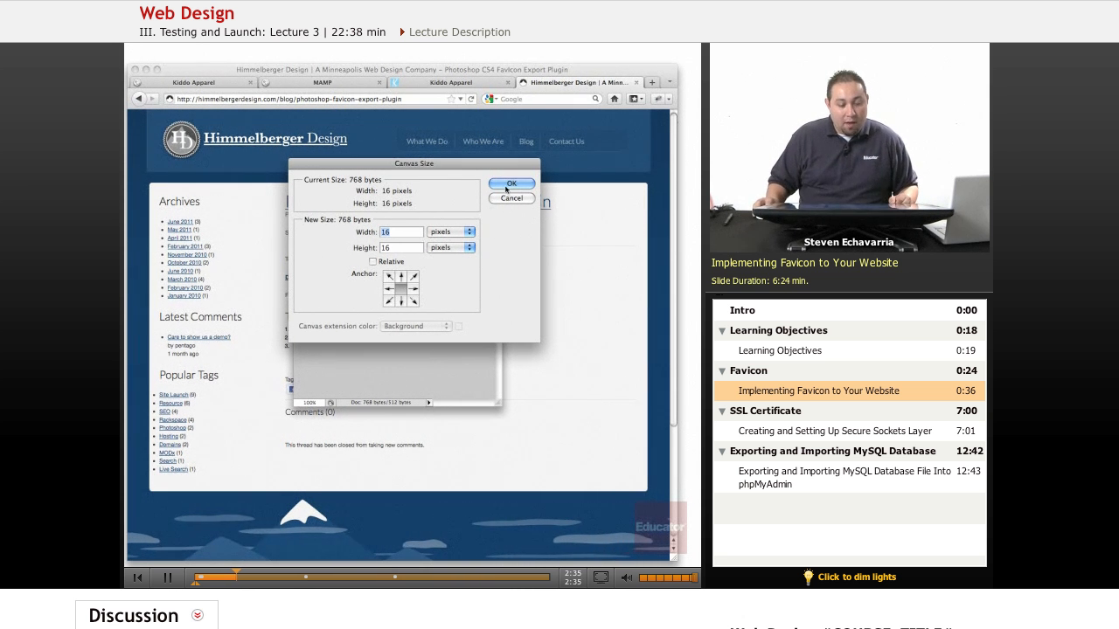
pyautogui.click(511, 183)
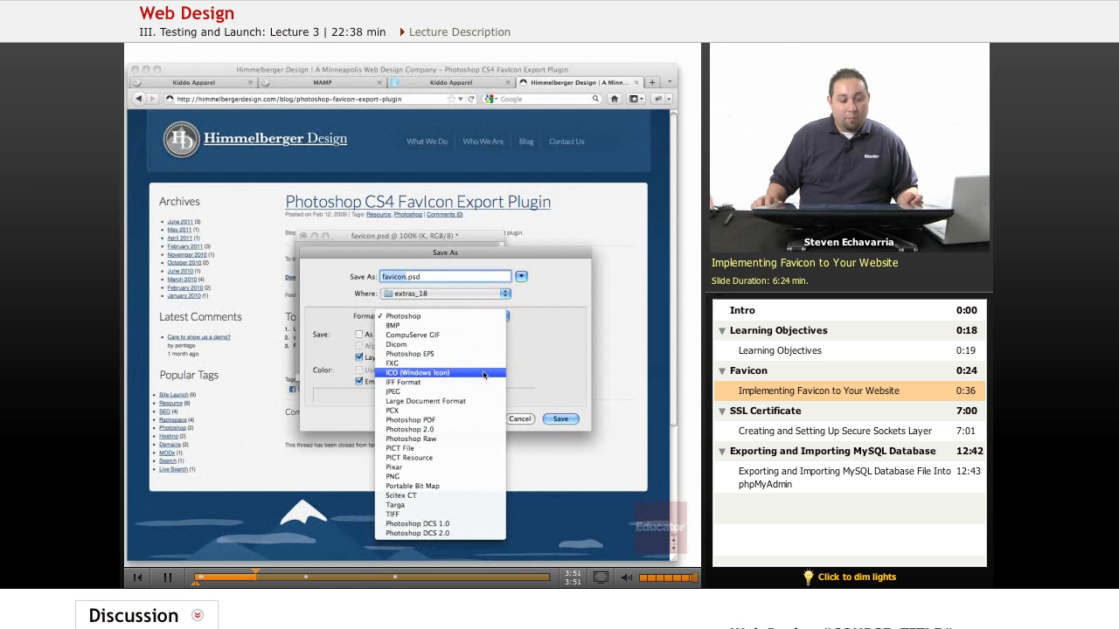
pyautogui.moveTo(568, 399)
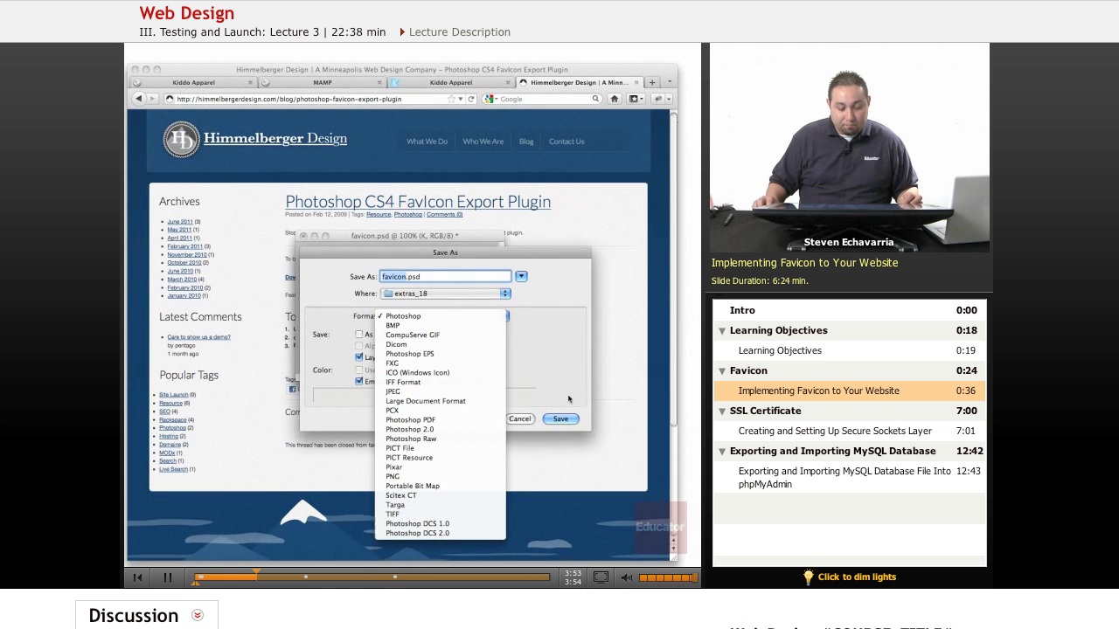
pyautogui.click(403, 315)
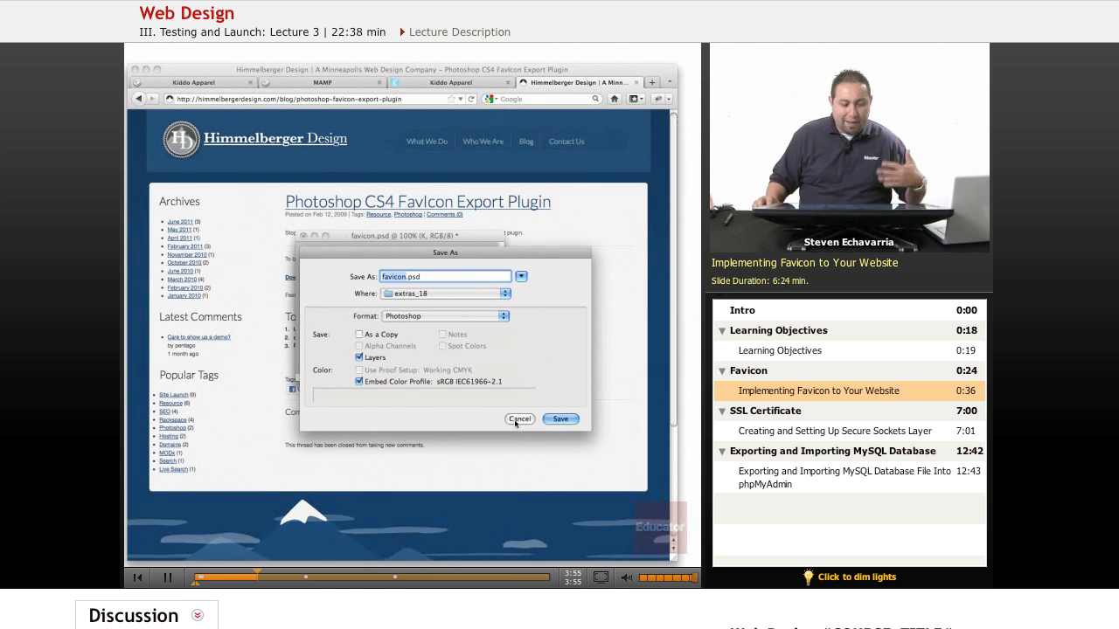
pyautogui.click(561, 419)
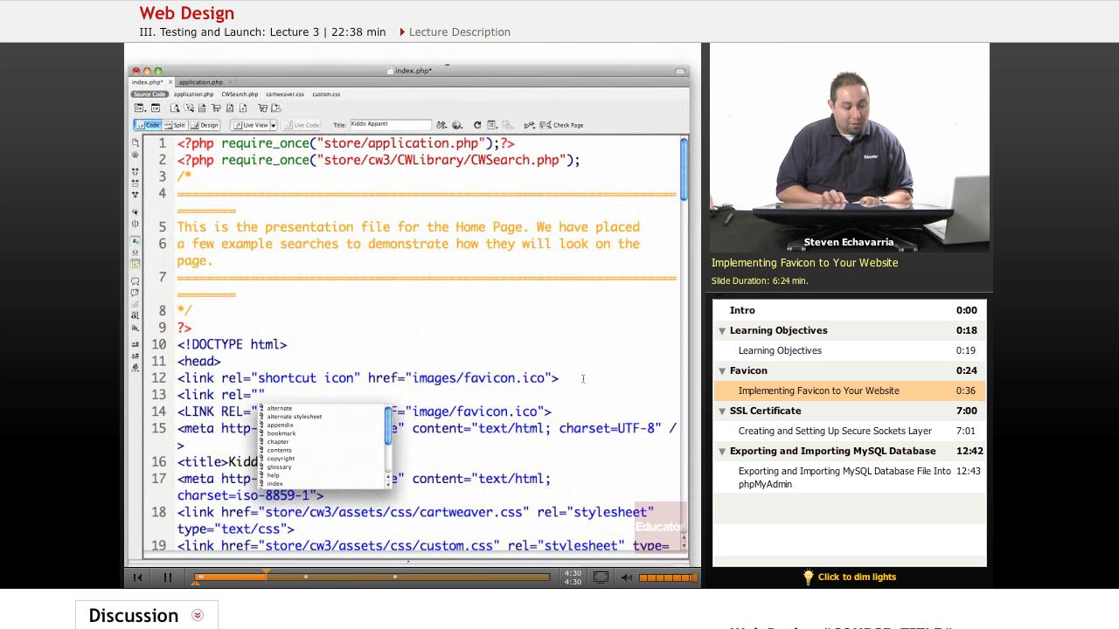
# - Add the shortcut icon link to images/favicon.ico in the head of index.php
pyautogui.write('s')
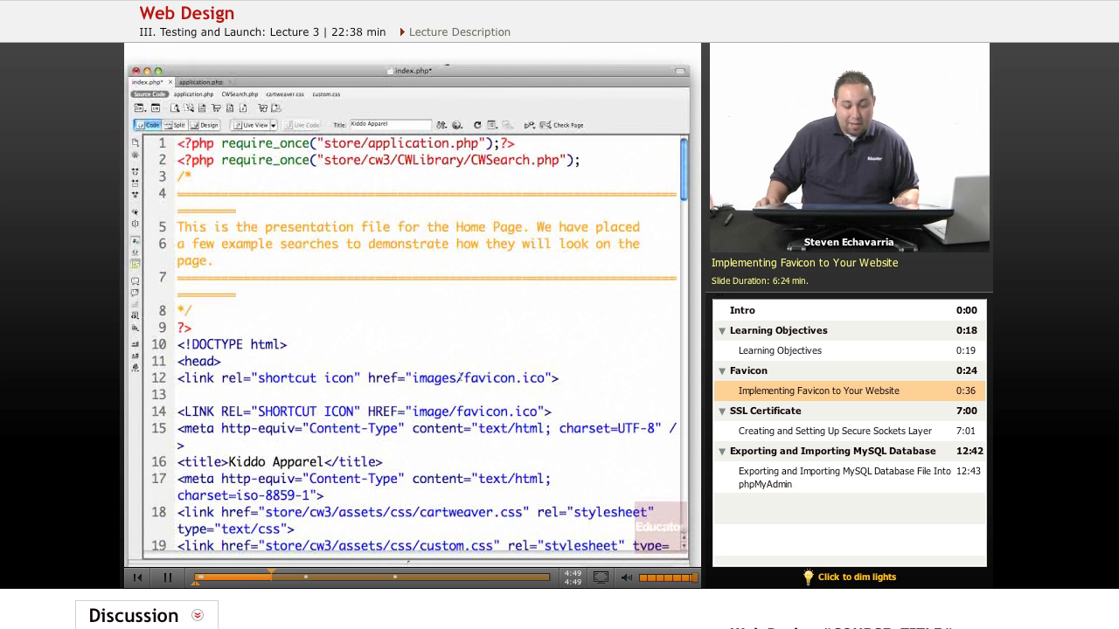
pyautogui.doubleClick(504, 378)
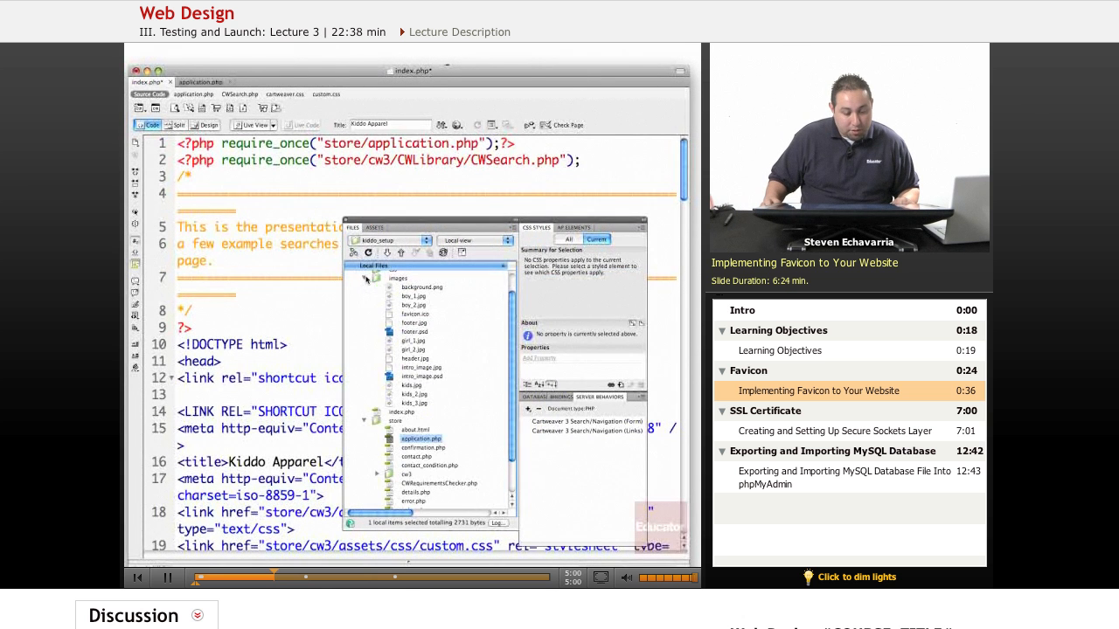
# - Select favicon.ico in the images folder to confirm it exists
pyautogui.click(416, 314)
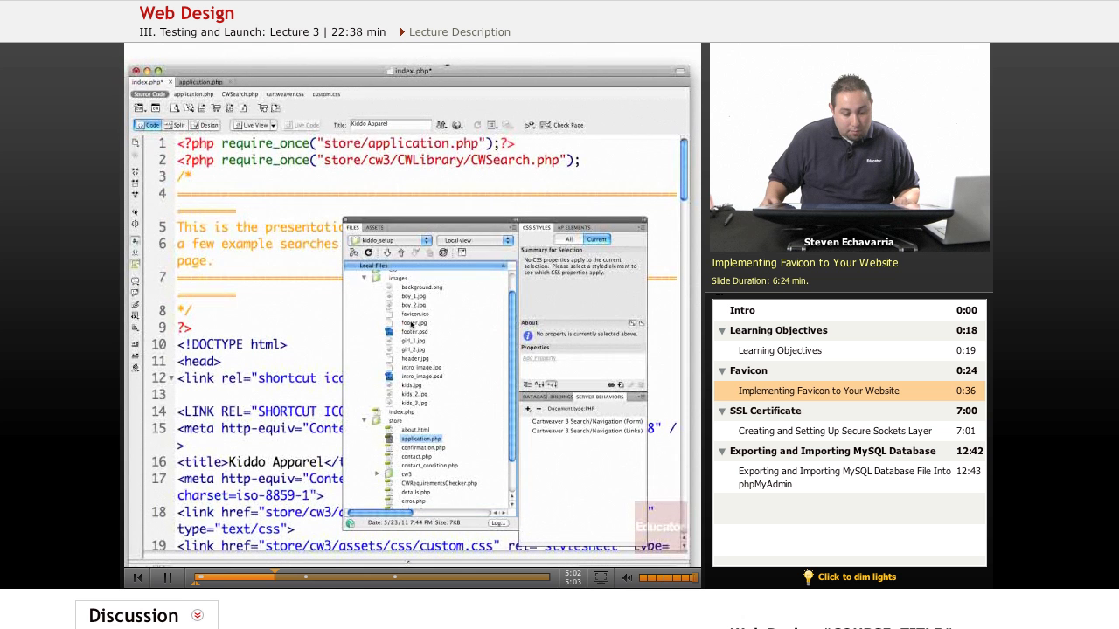
pyautogui.click(416, 314)
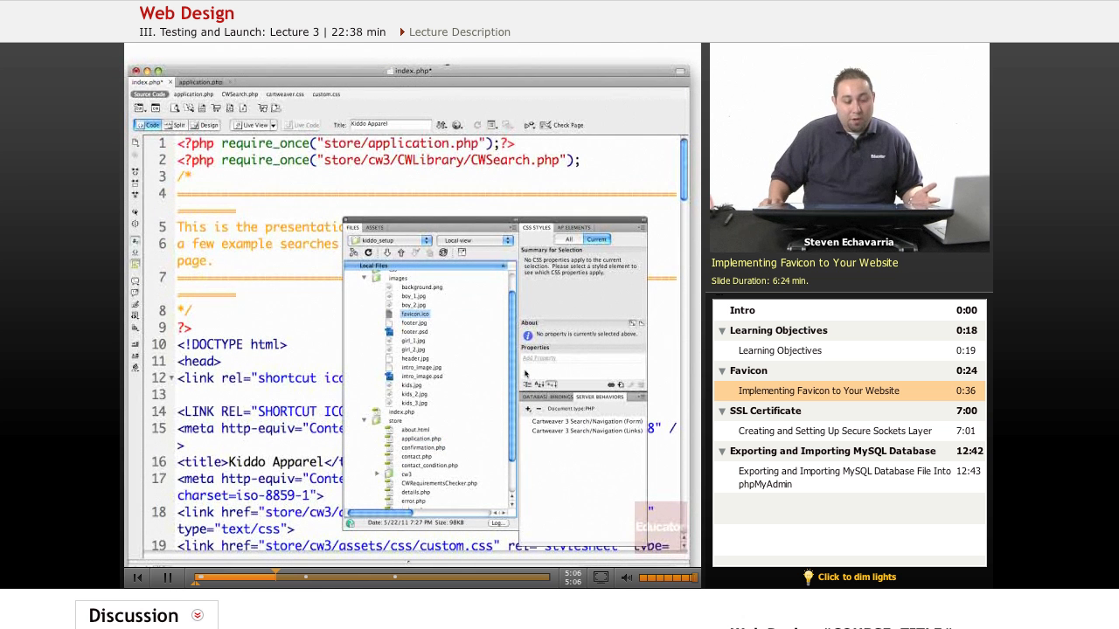
pyautogui.click(415, 313)
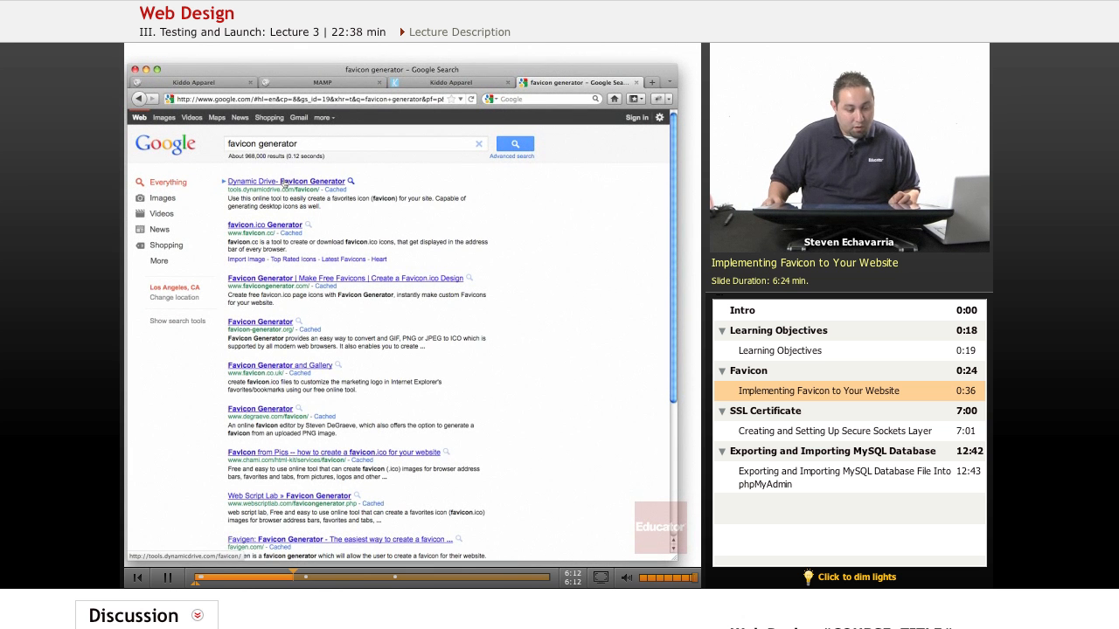
# - Open the Dynamic Drive FavIcon Generator result from the Google search
pyautogui.click(286, 181)
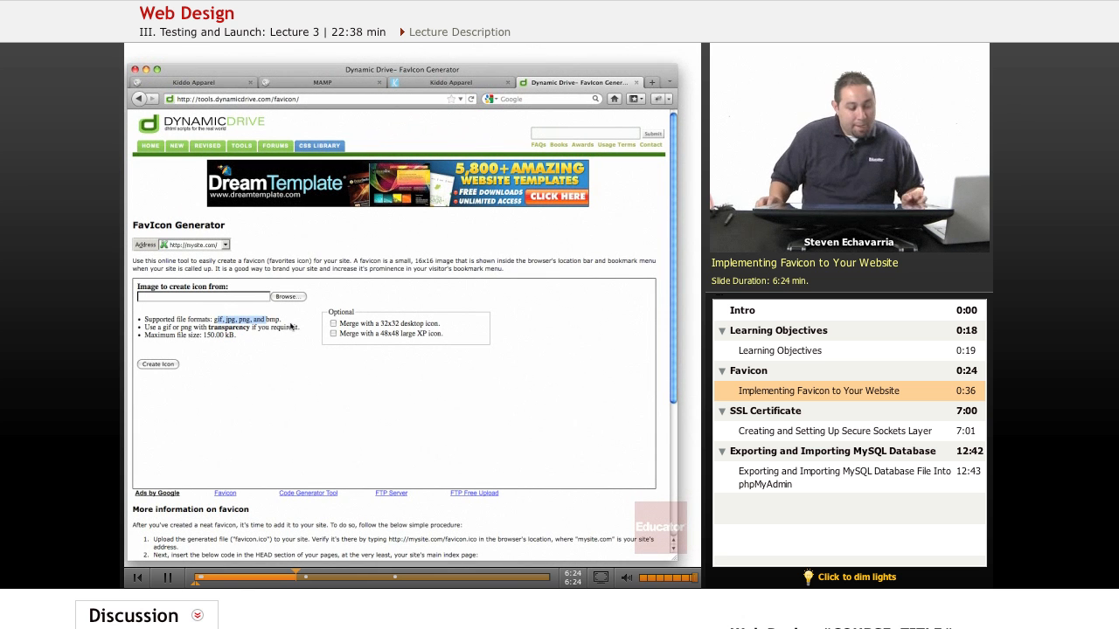
pyautogui.moveTo(269, 353)
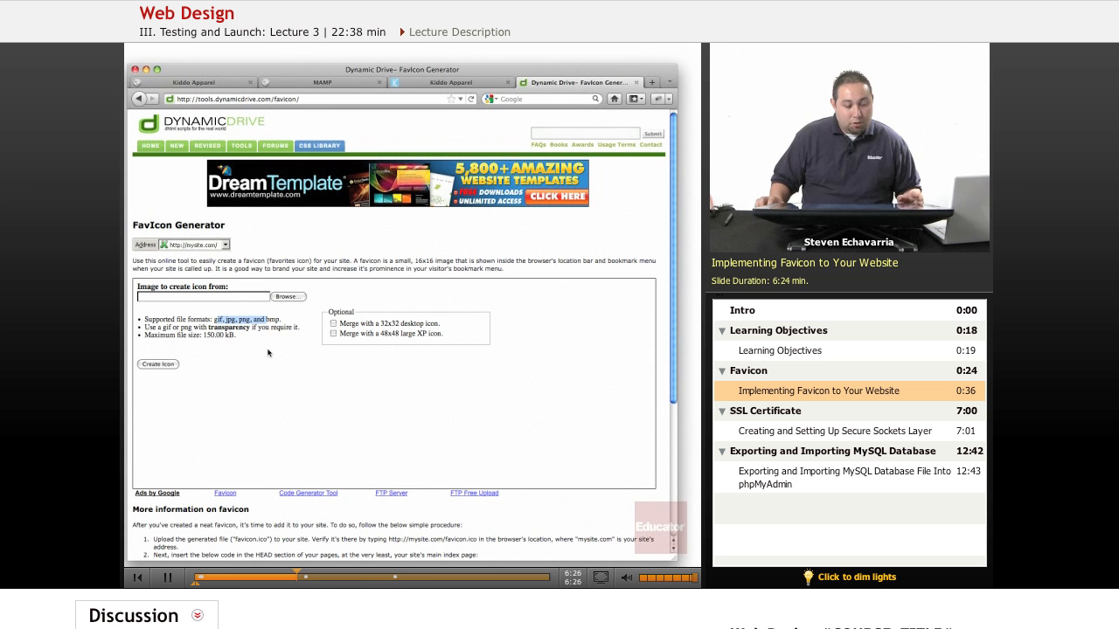